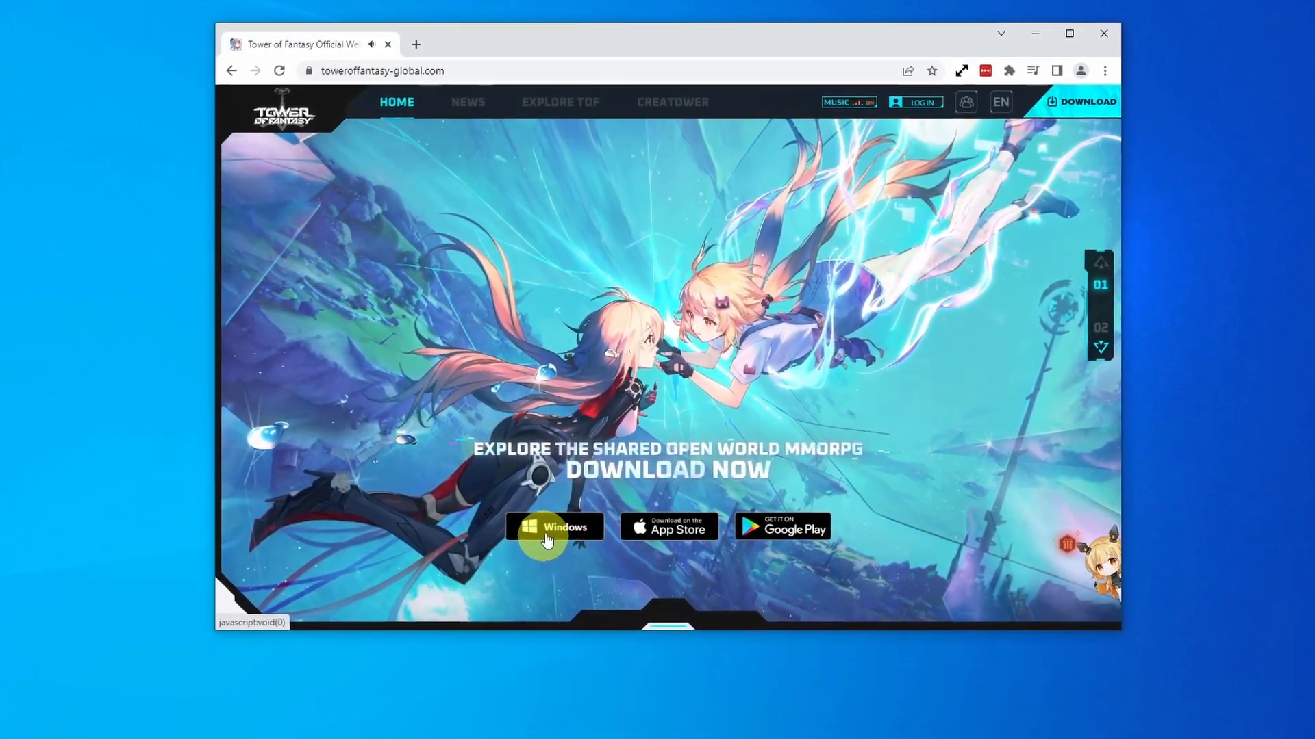
mouse_move(899, 413)
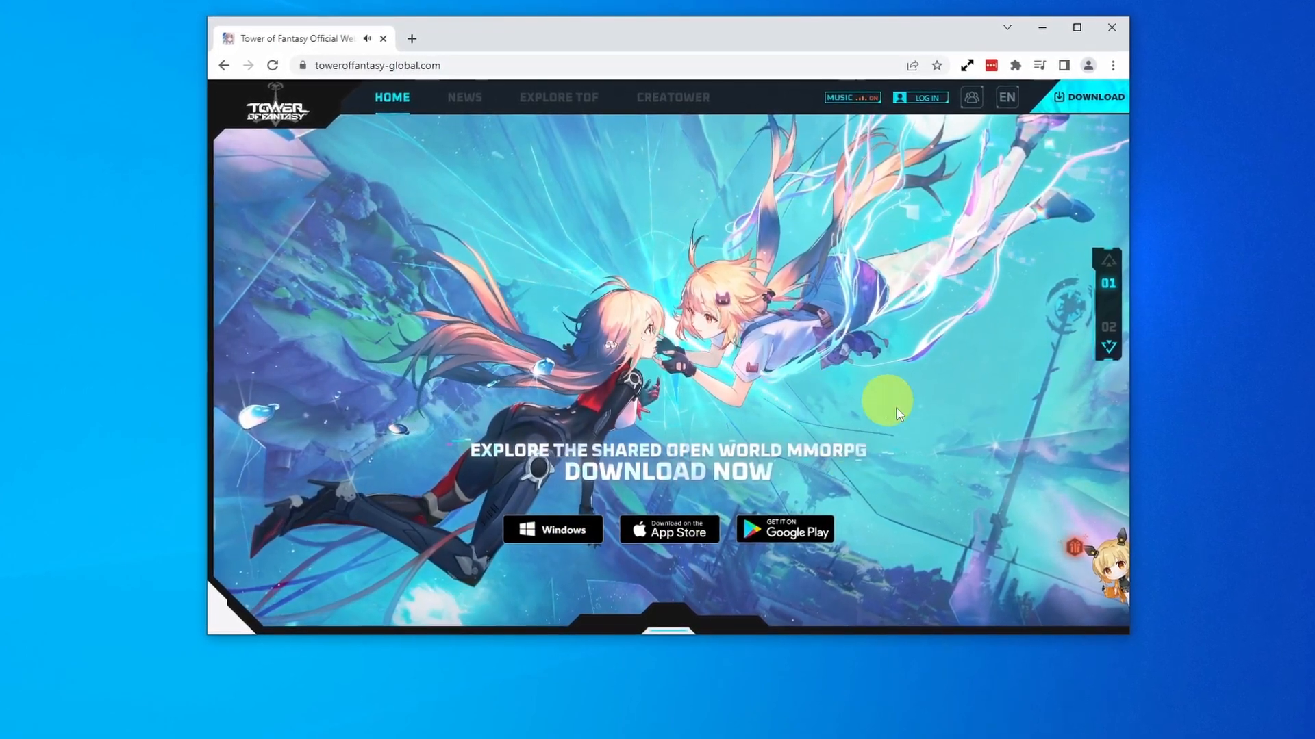
Browse the official site's news and lore sections, then return to the home page
click(464, 96)
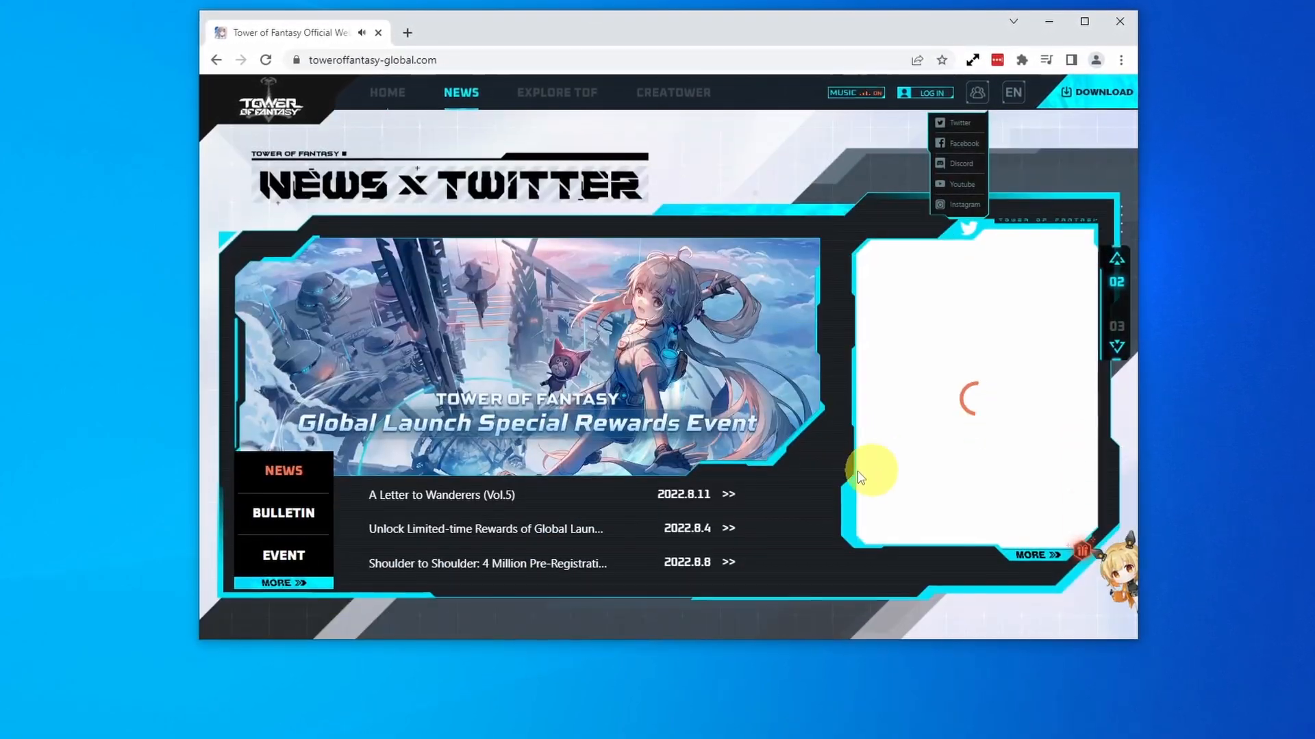
click(557, 92)
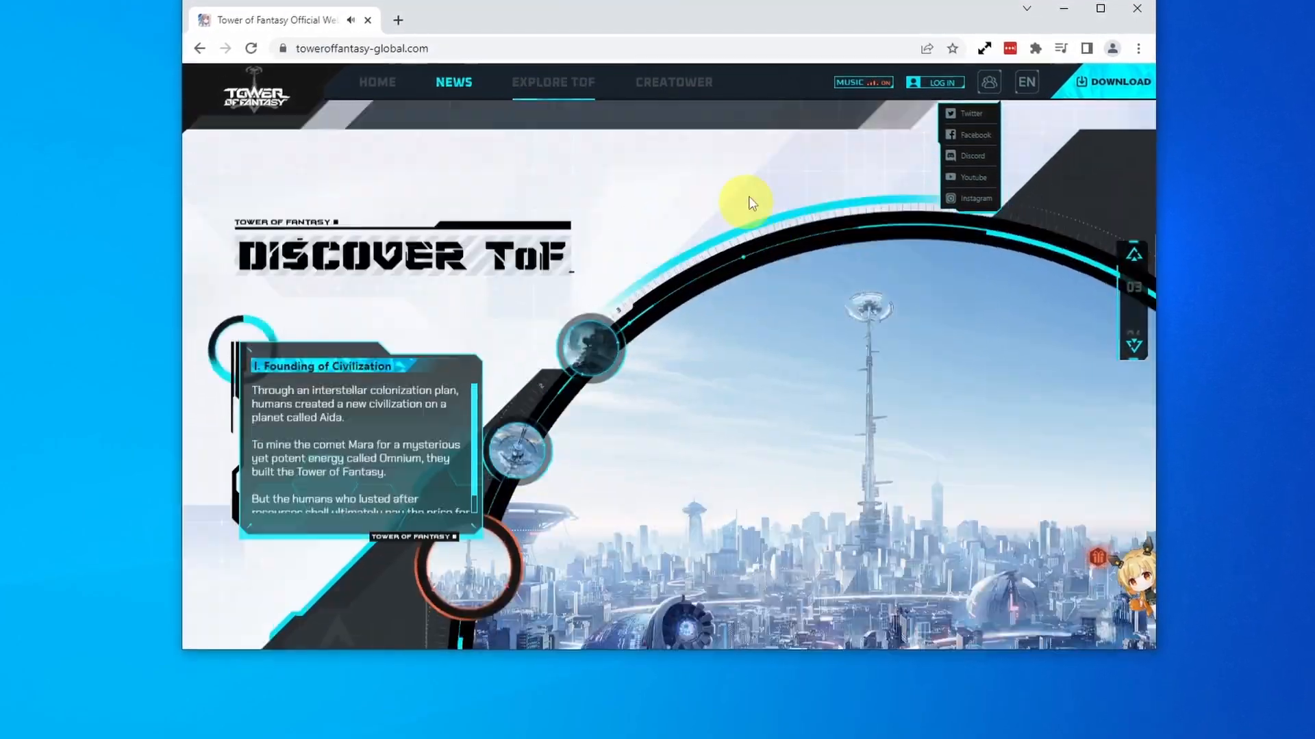
click(373, 81)
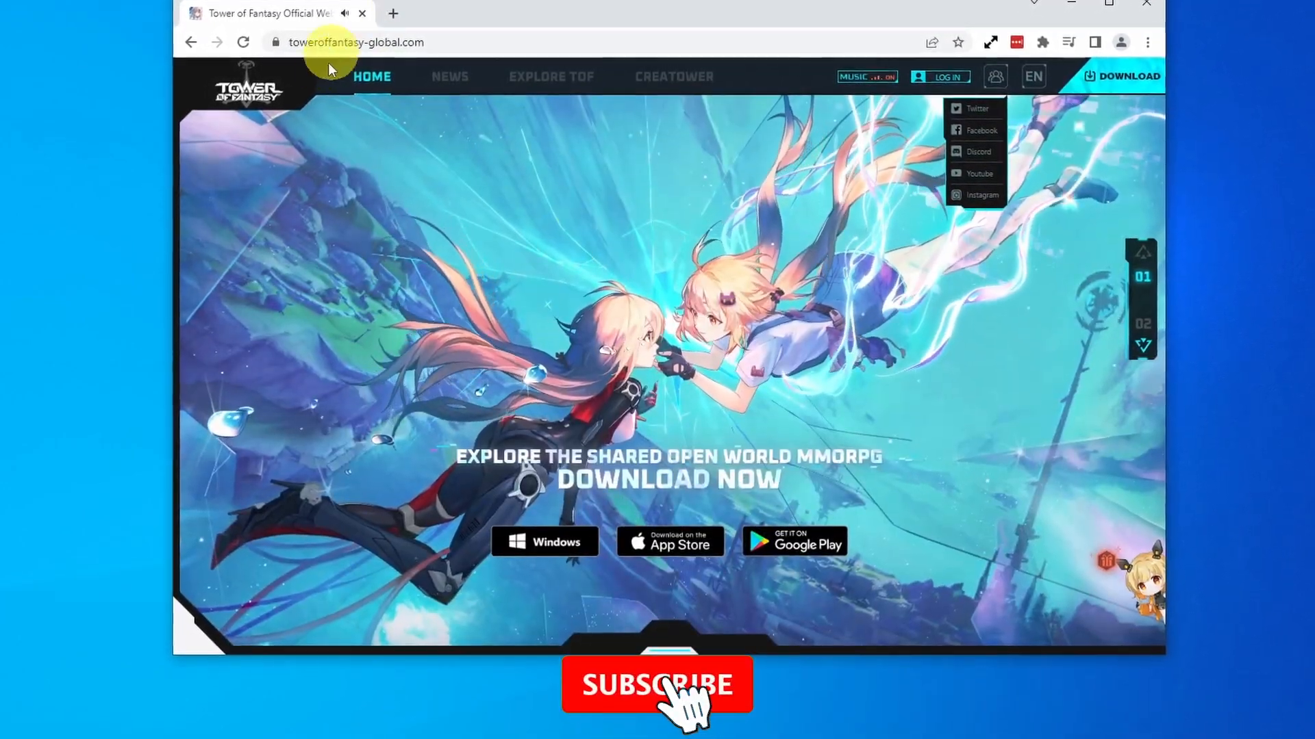
click(656, 704)
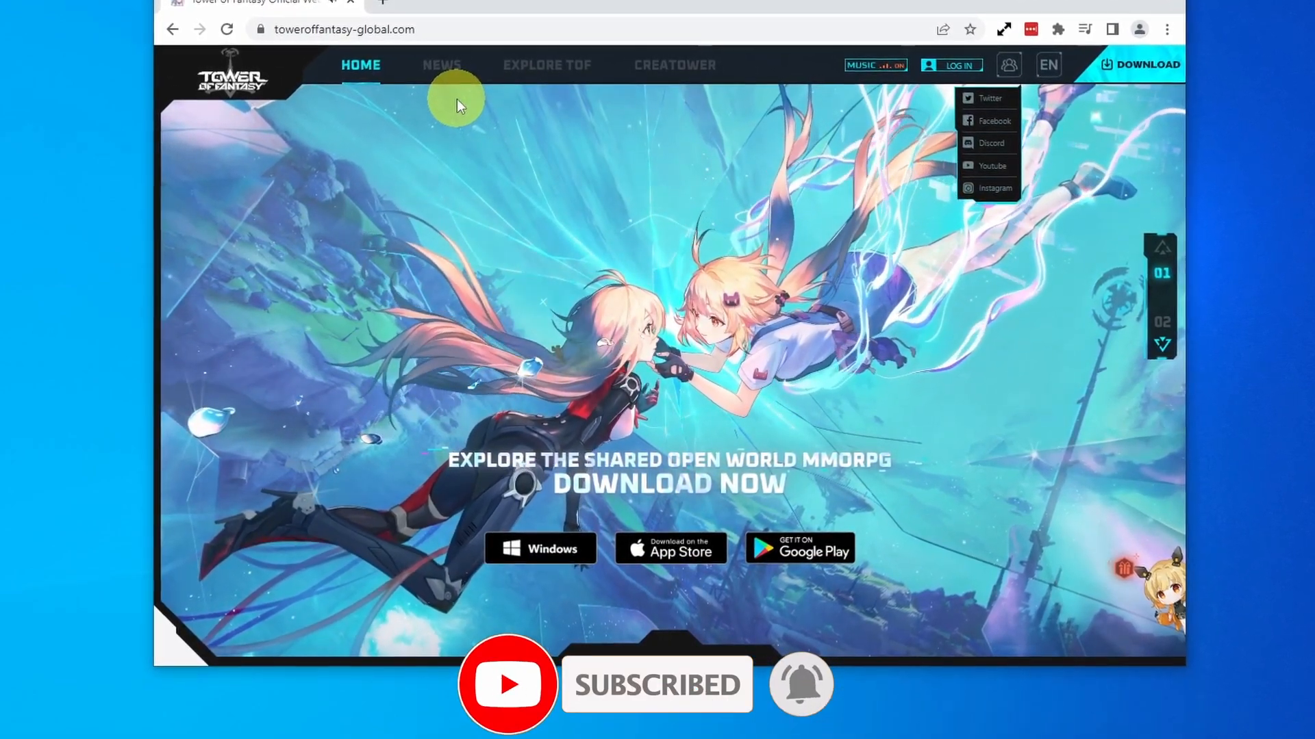
Confirm the official site's address and download the Windows launcher installer
click(1035, 61)
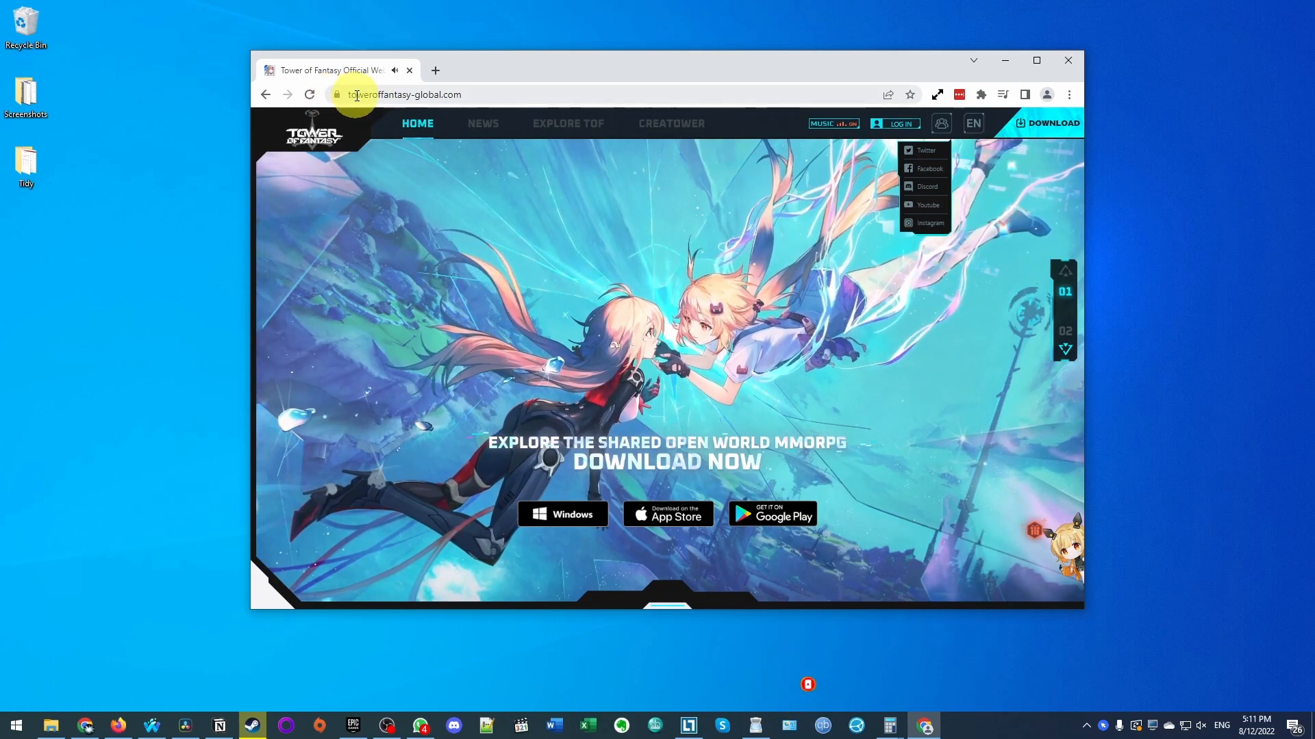
click(388, 95)
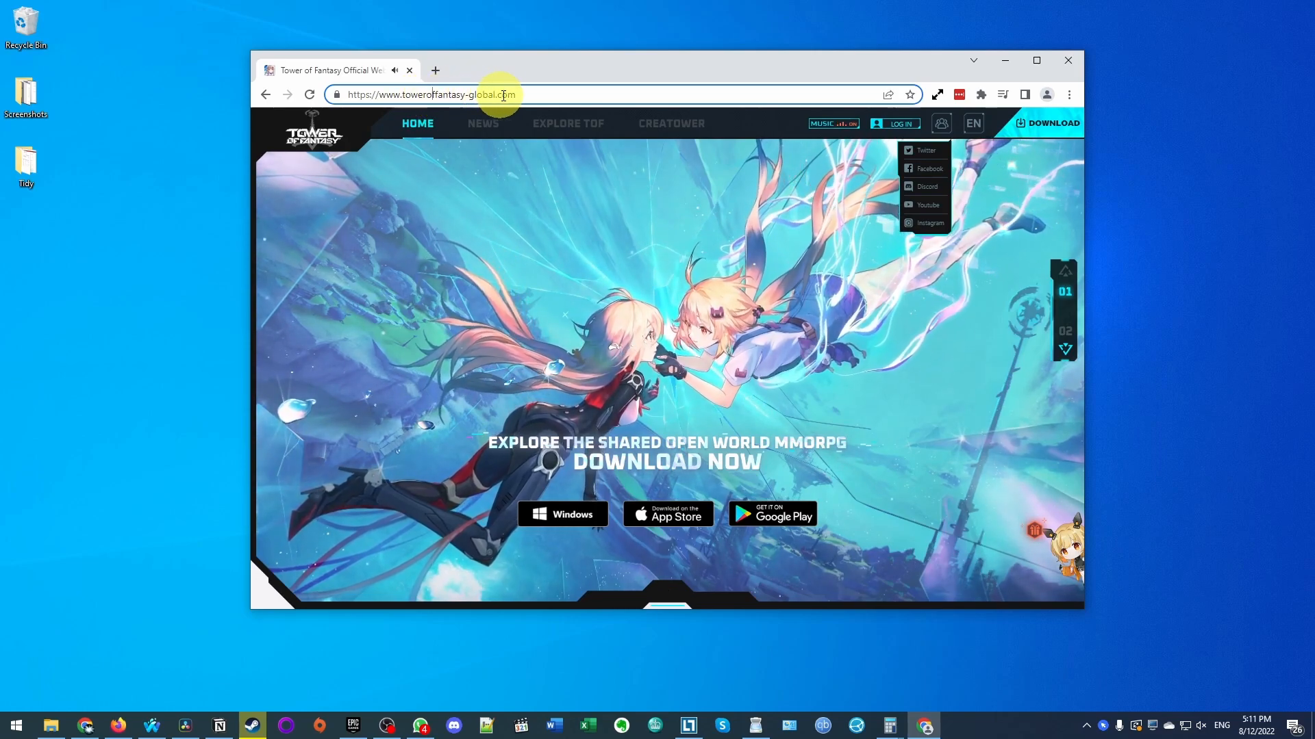
mouse_move(529, 508)
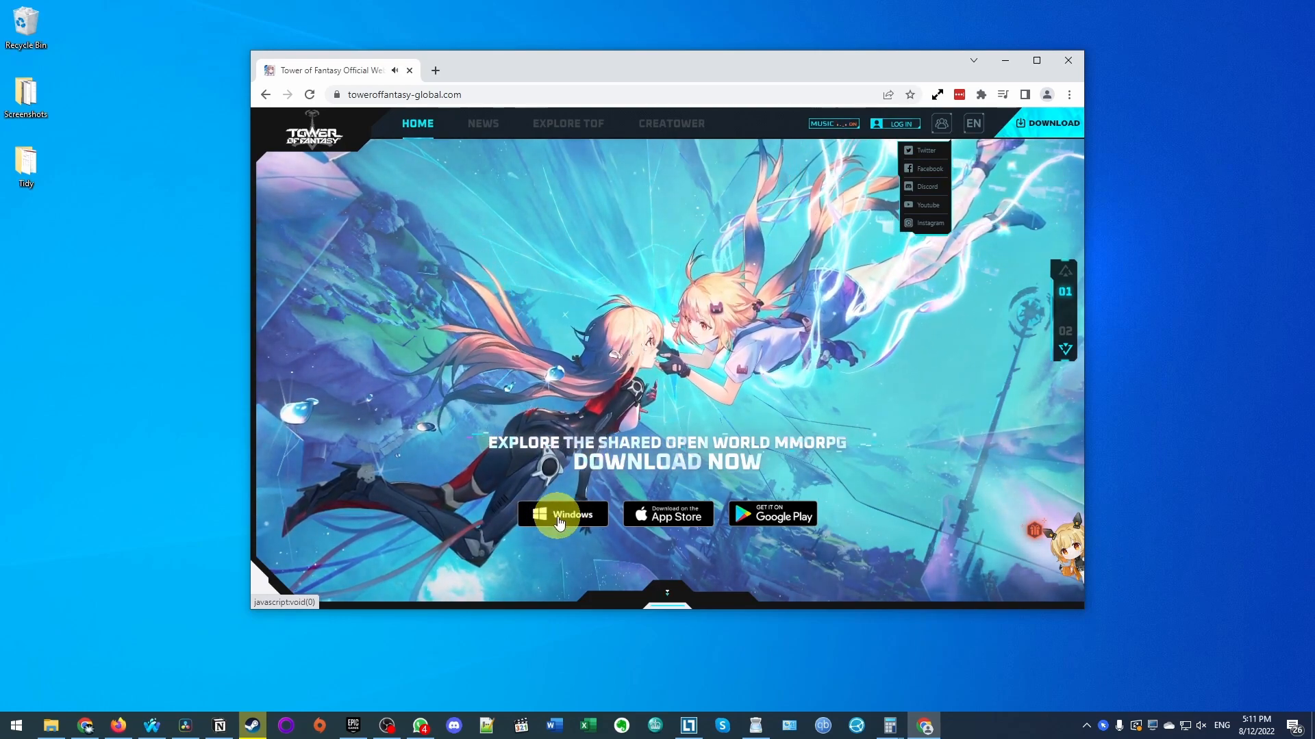
click(563, 514)
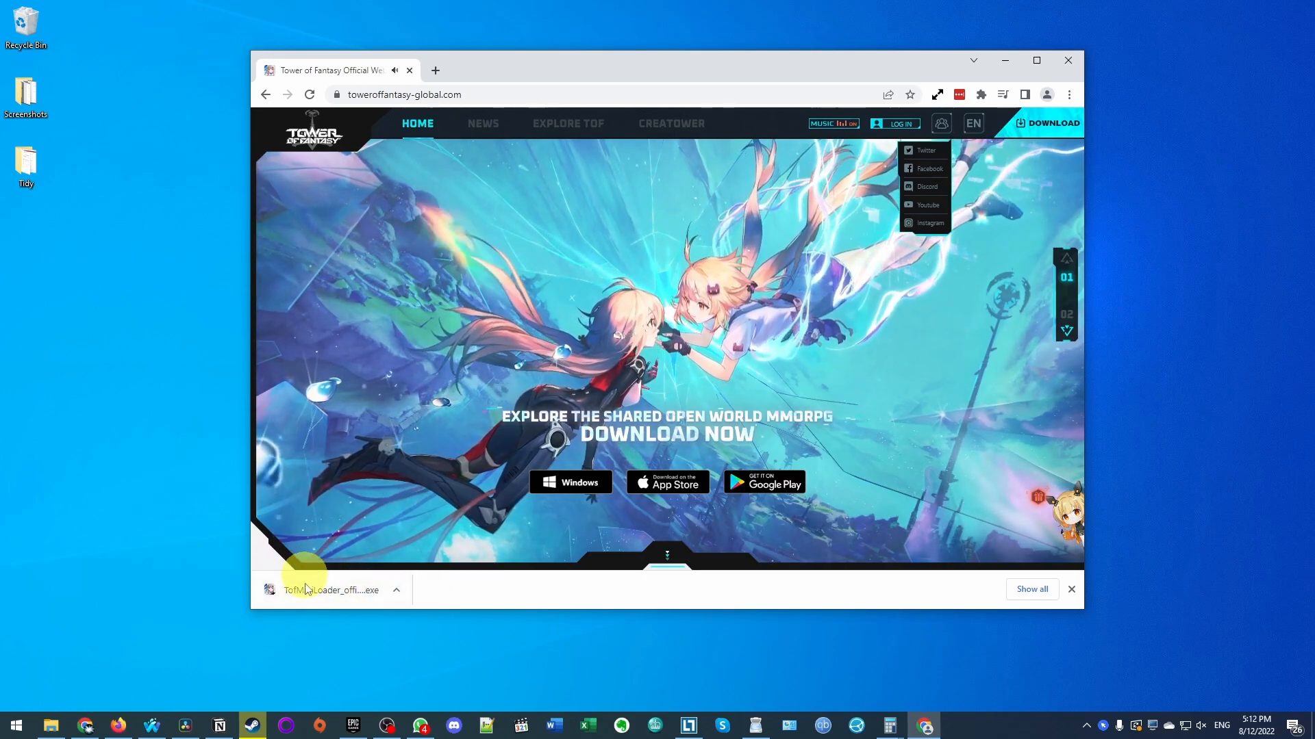
Run the downloaded installer and install the launcher to G:\Games\Tower Of Fantasy\Launcher
click(330, 589)
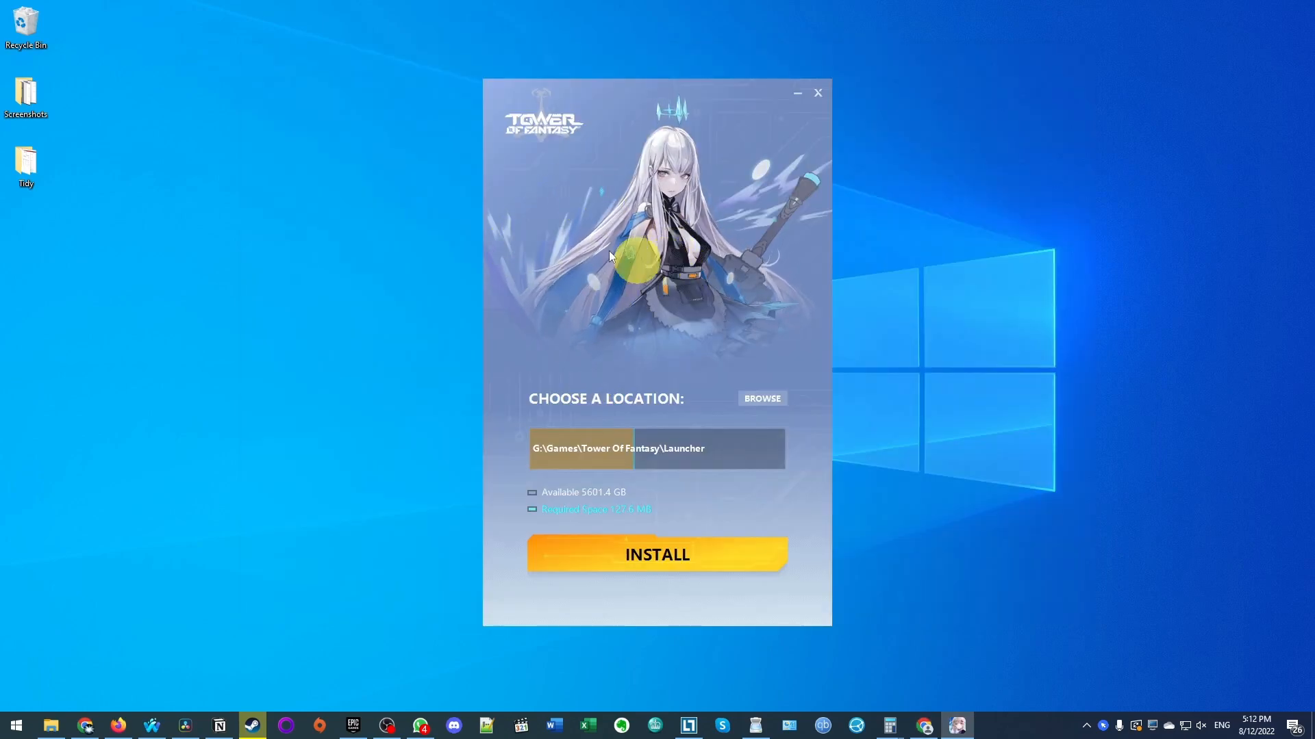
mouse_move(576, 423)
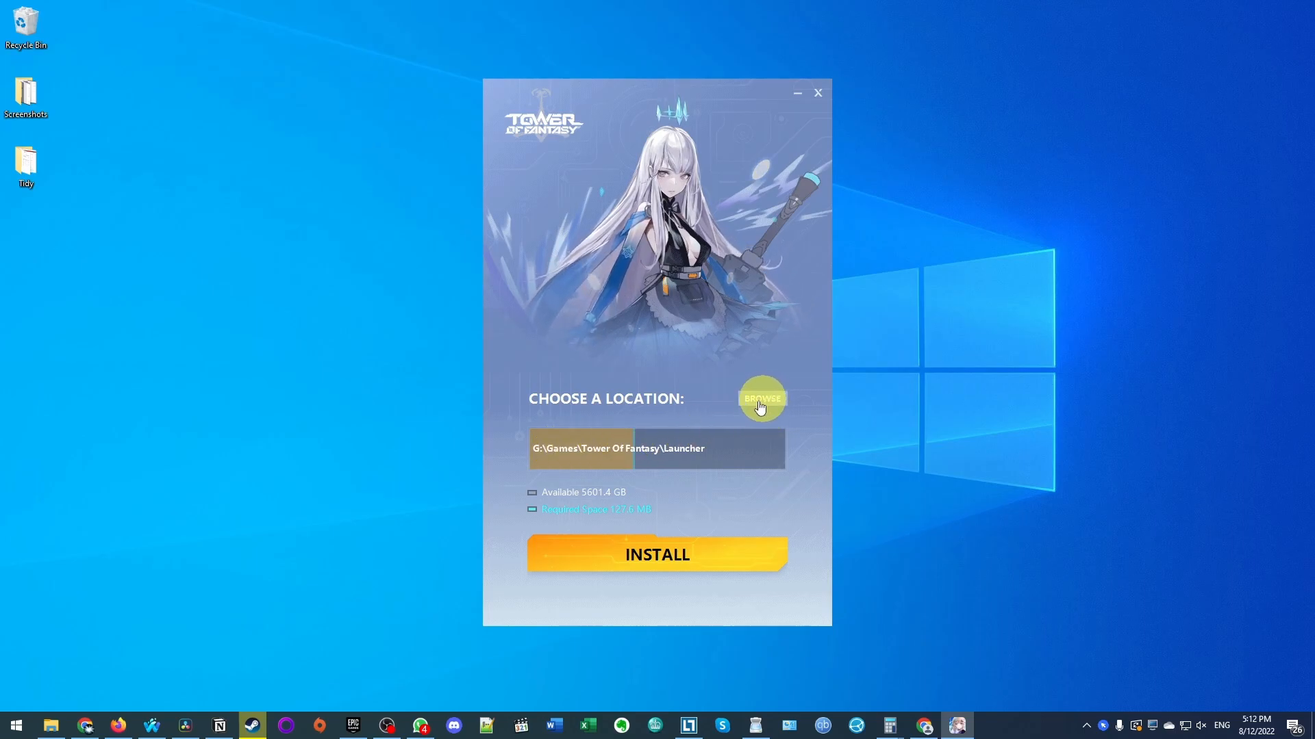
click(762, 397)
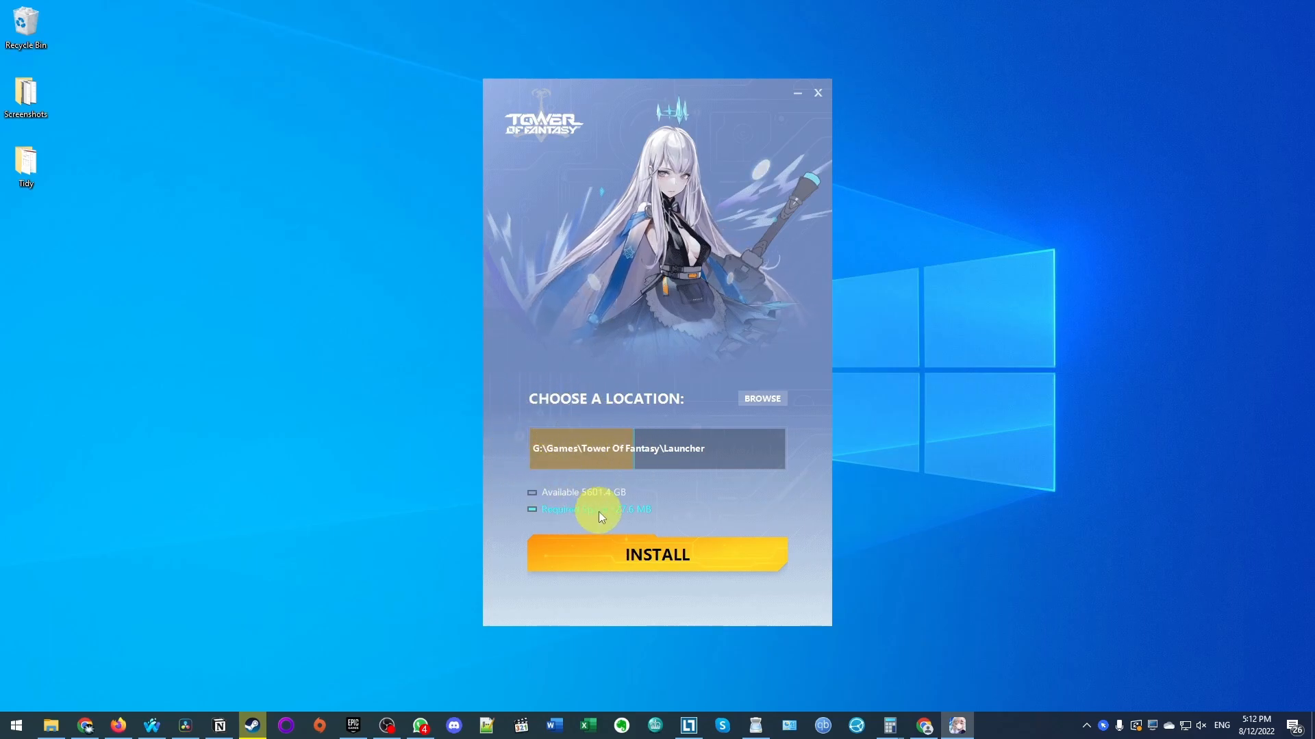
click(657, 554)
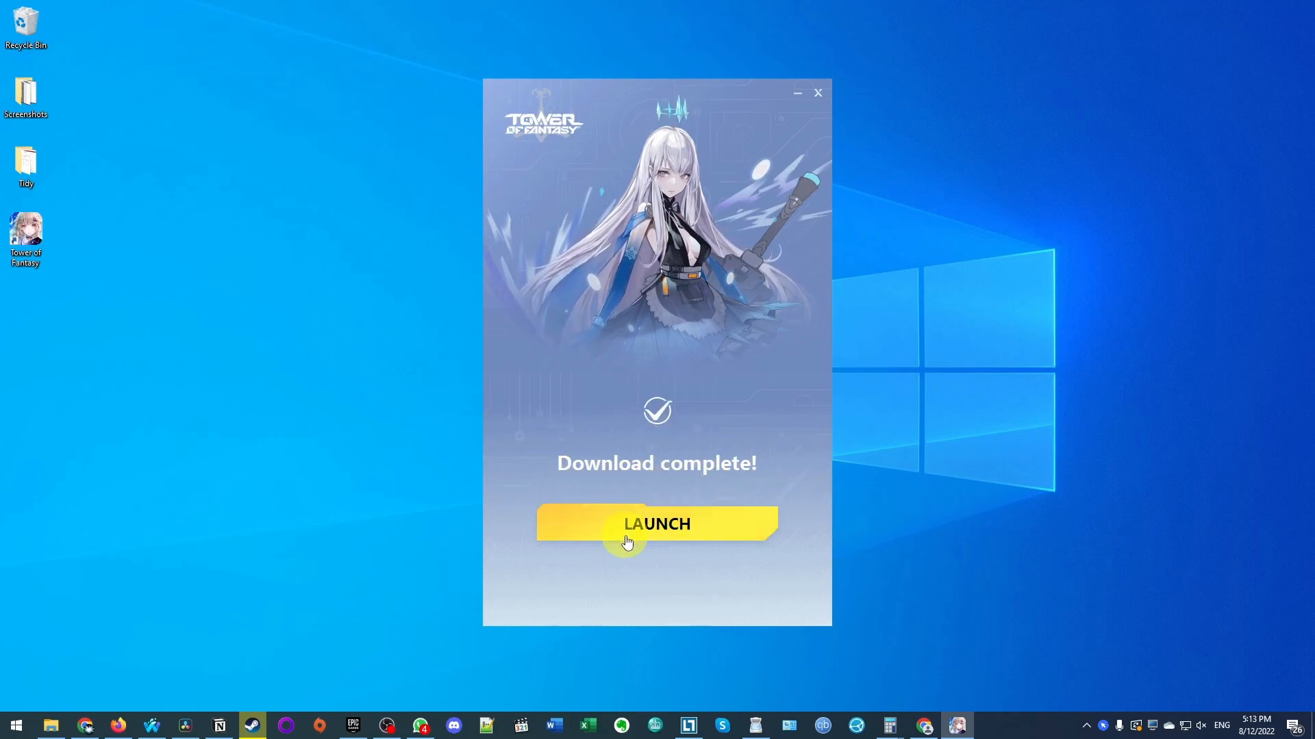
click(657, 524)
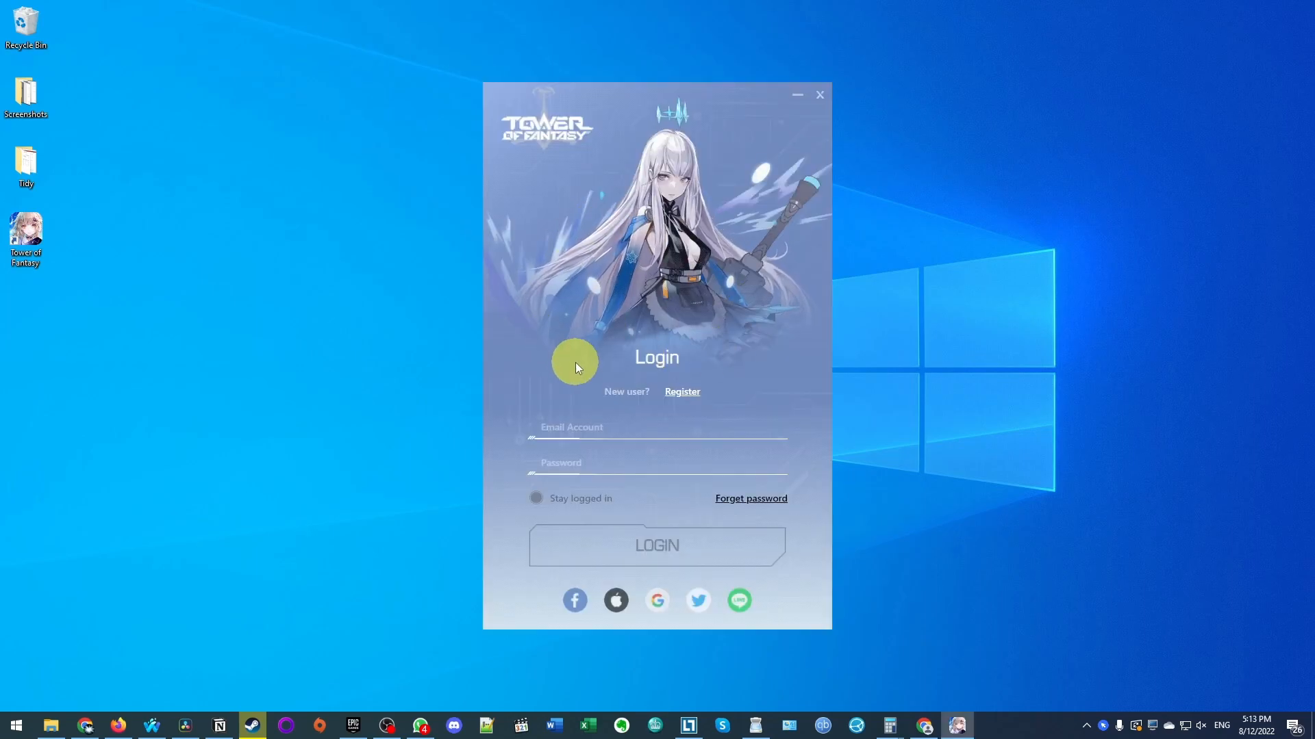
mouse_move(665, 400)
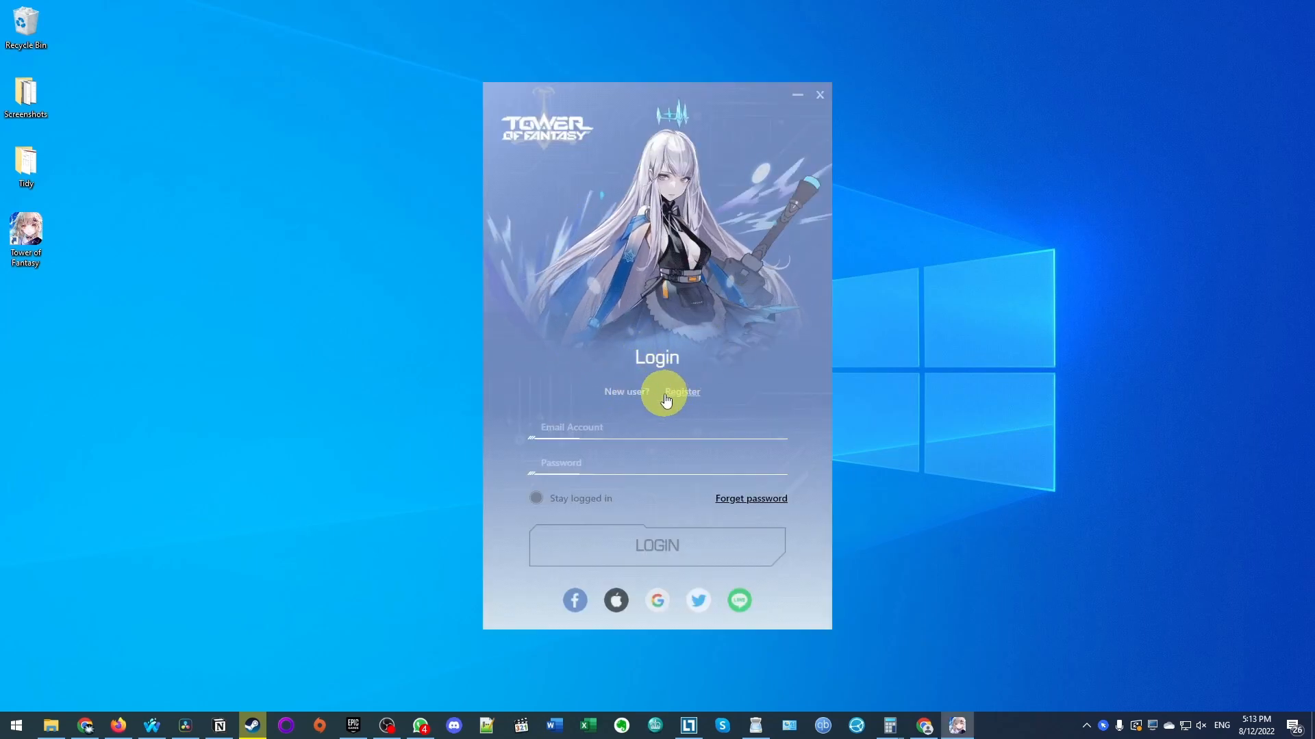
click(682, 391)
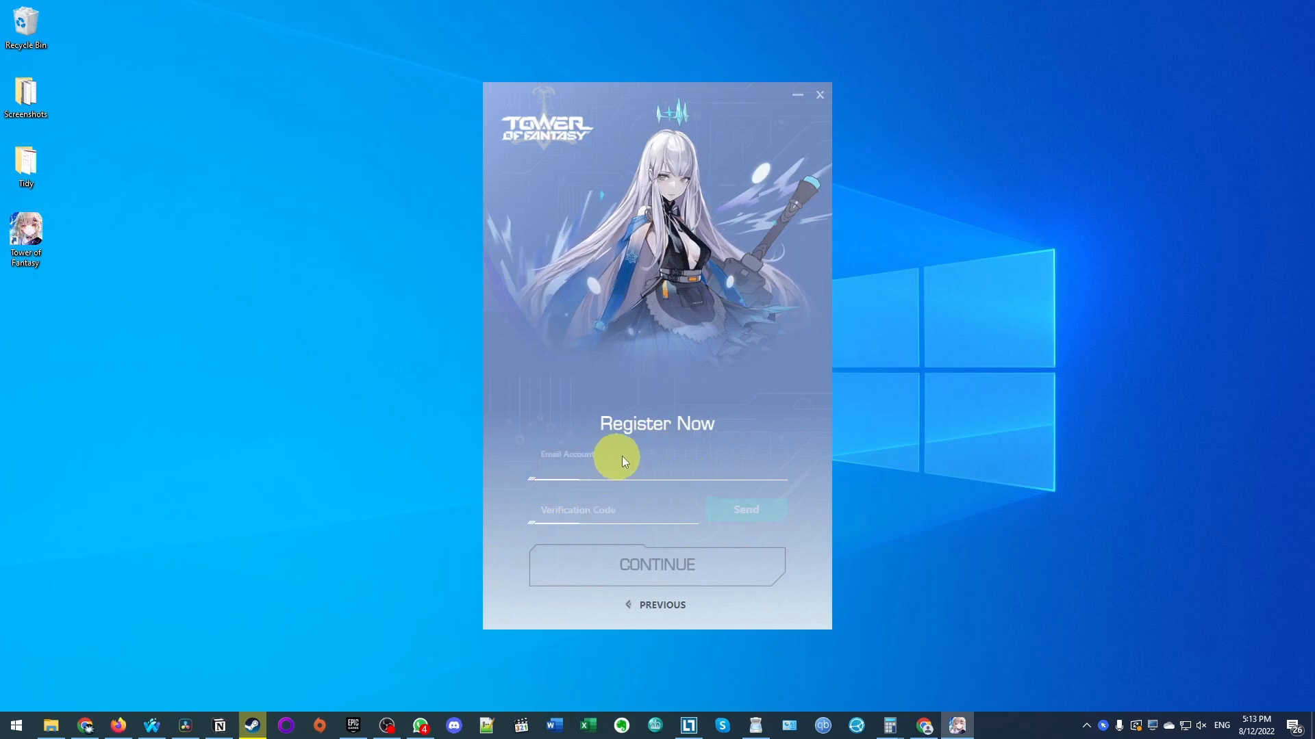
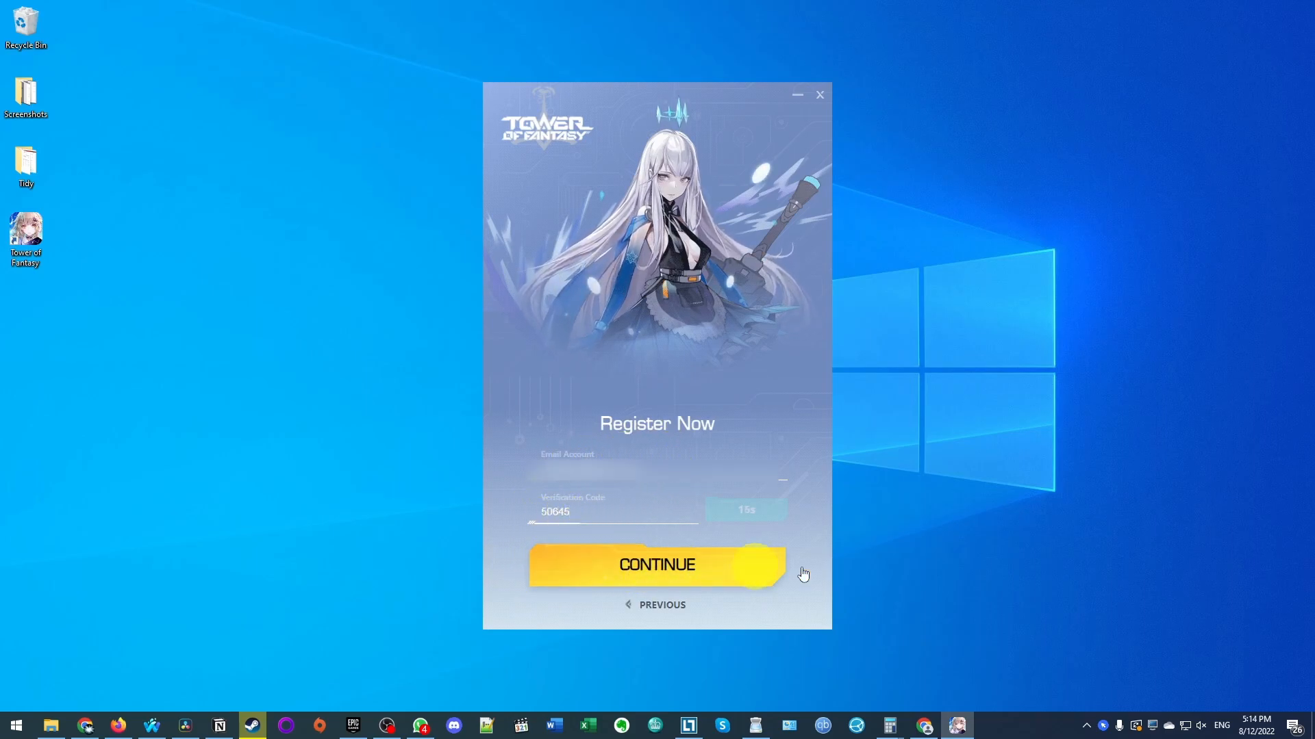
click(657, 565)
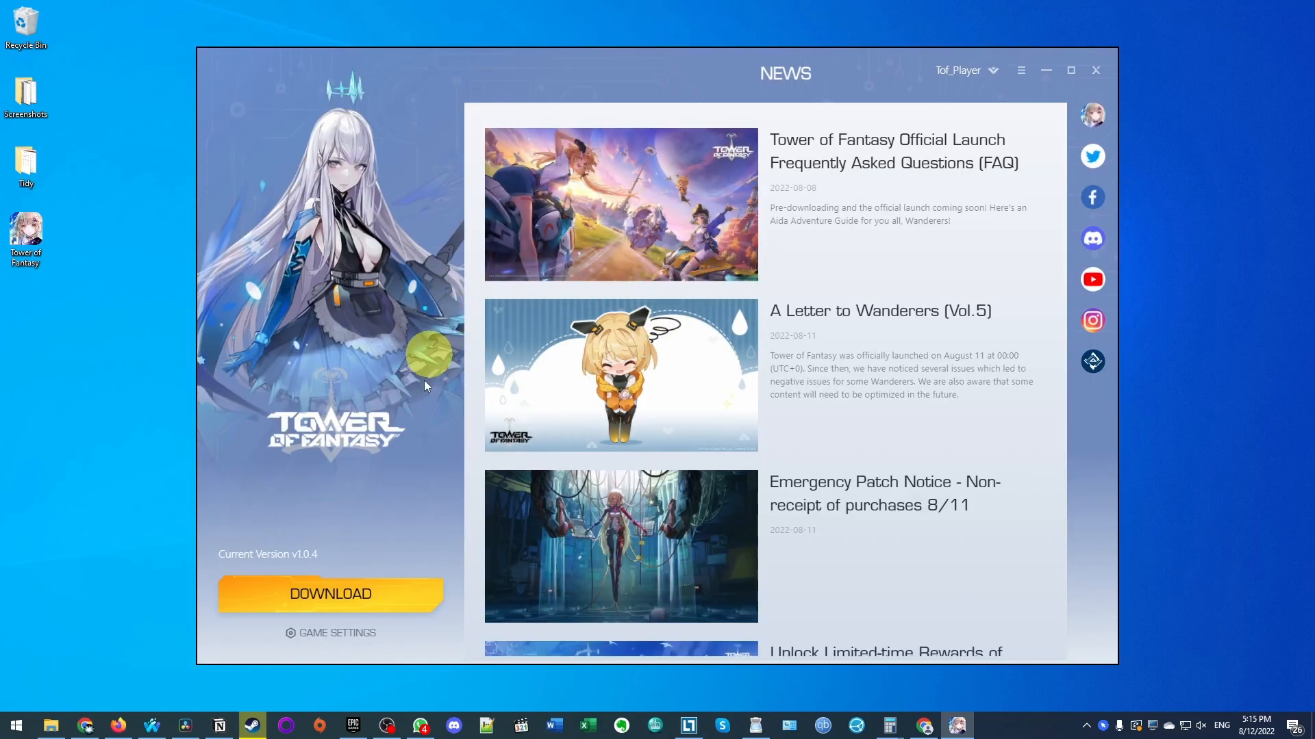
Download and install the game into G:\Games\Tower Of Fantasy, keeping the default path
click(330, 594)
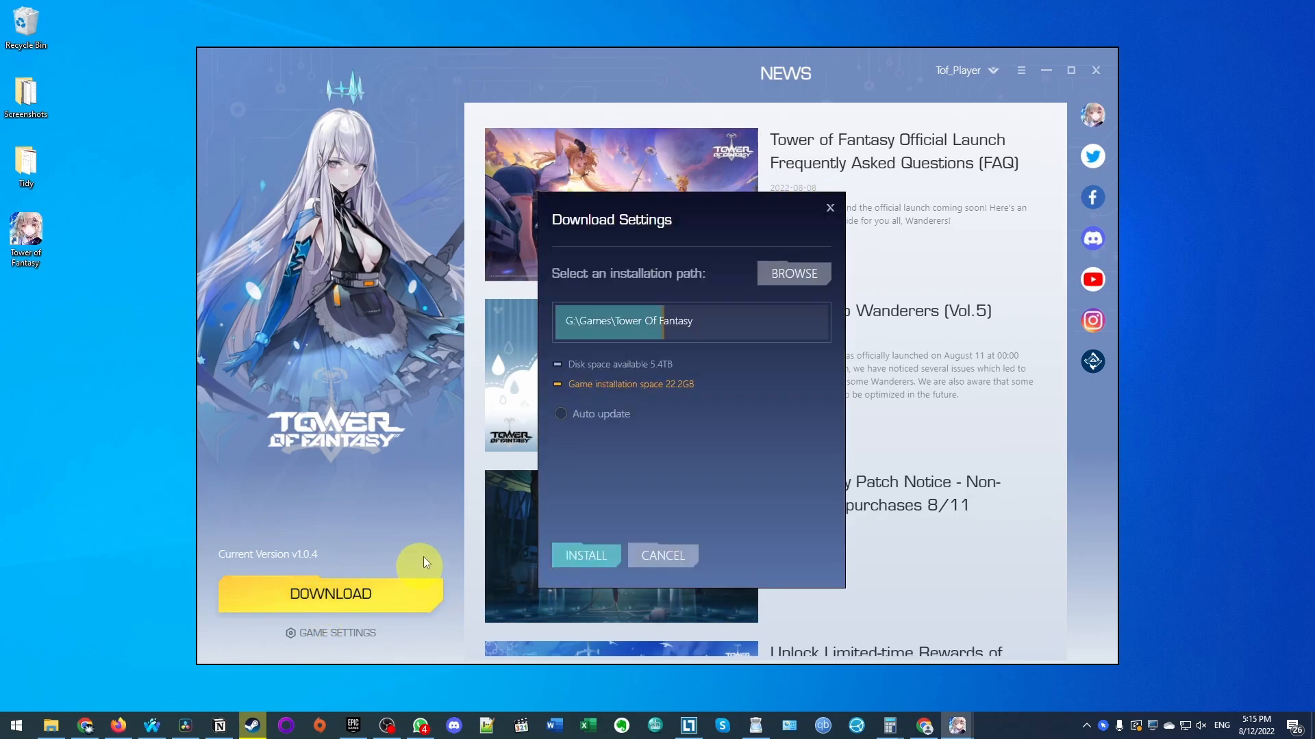
mouse_move(702, 388)
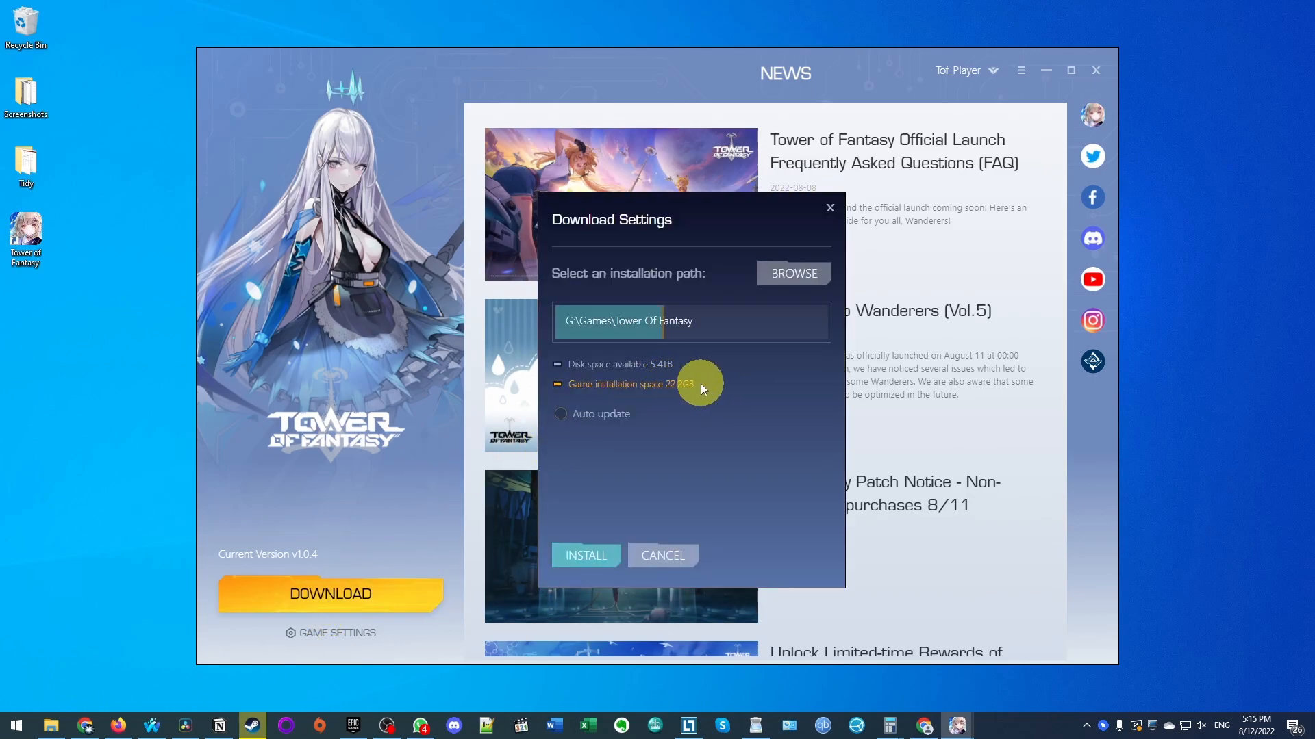
mouse_move(569, 640)
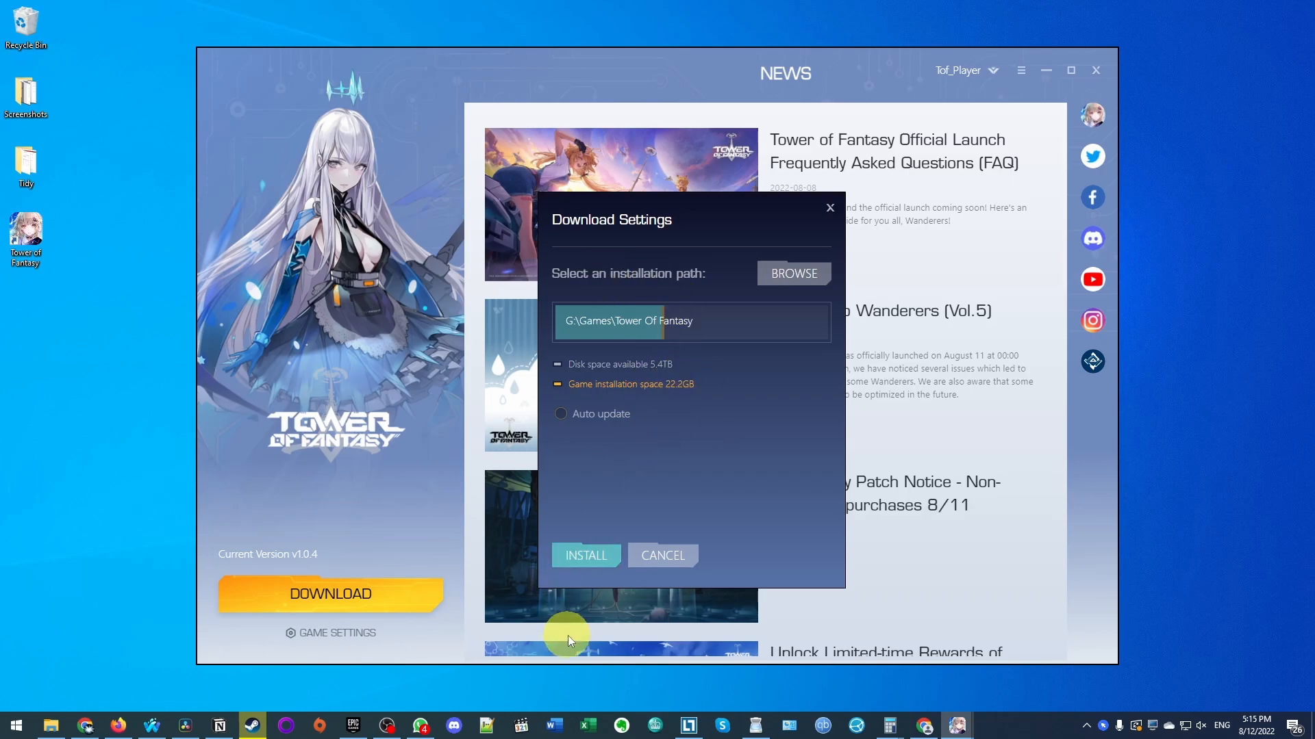
click(585, 555)
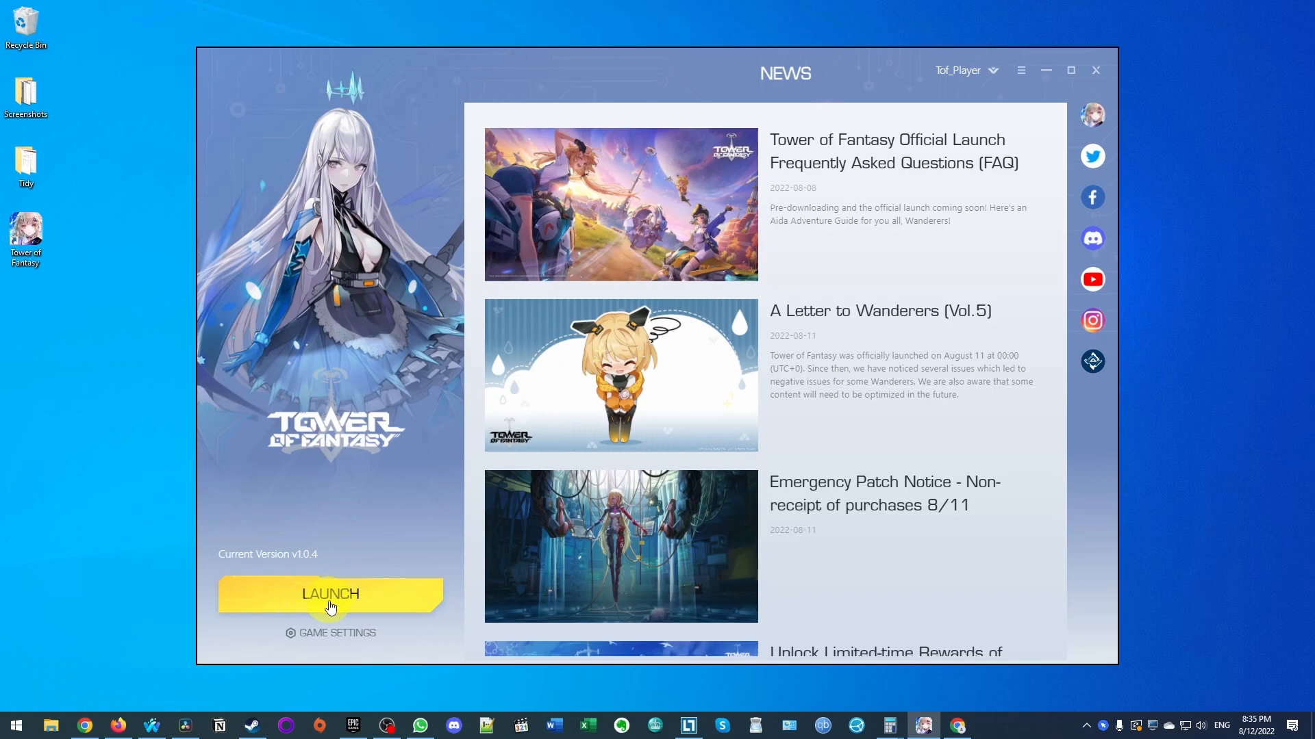
Start the game and close the news letter to reach the title screen
click(330, 595)
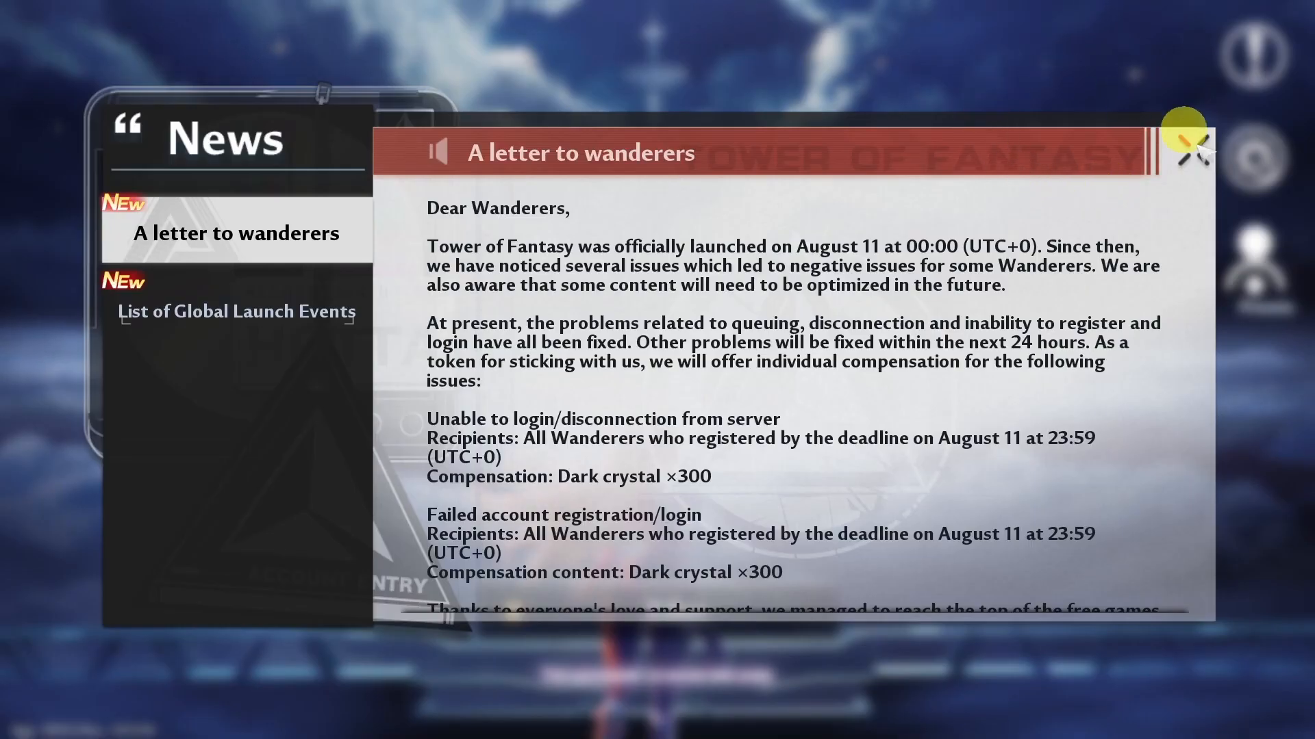
click(1188, 137)
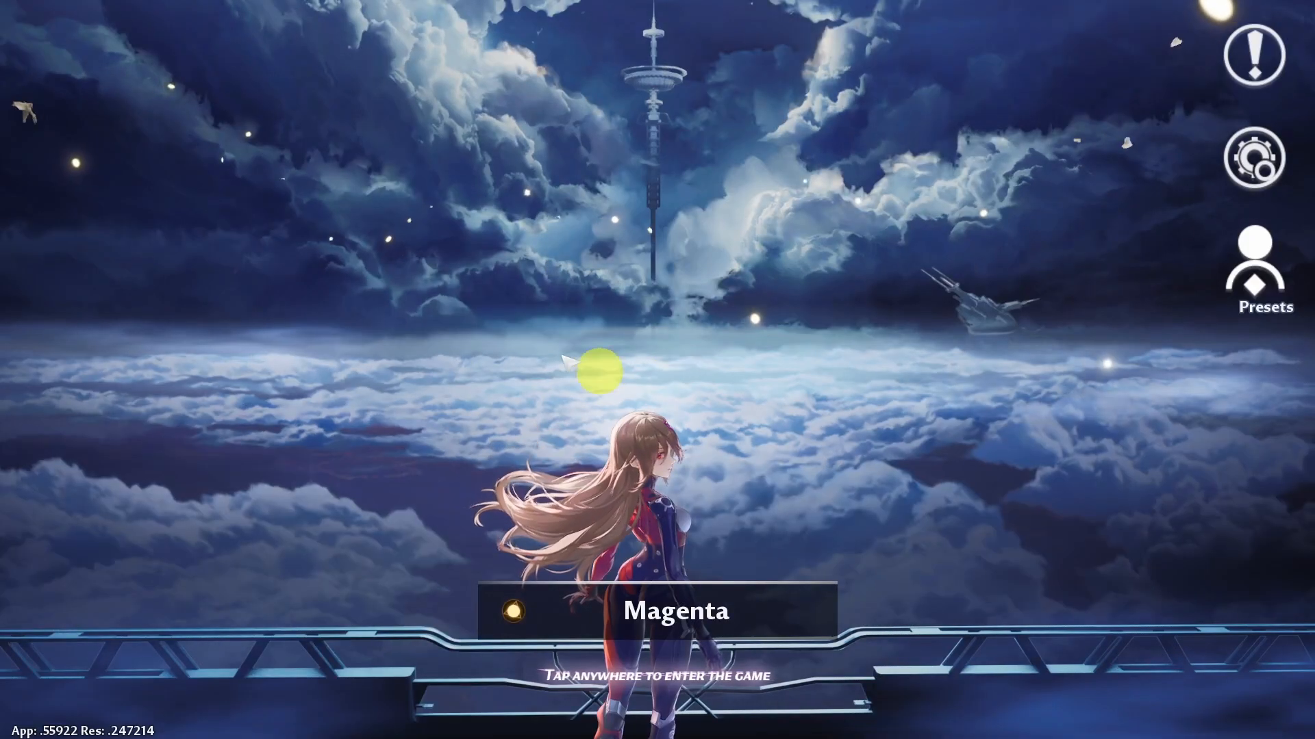